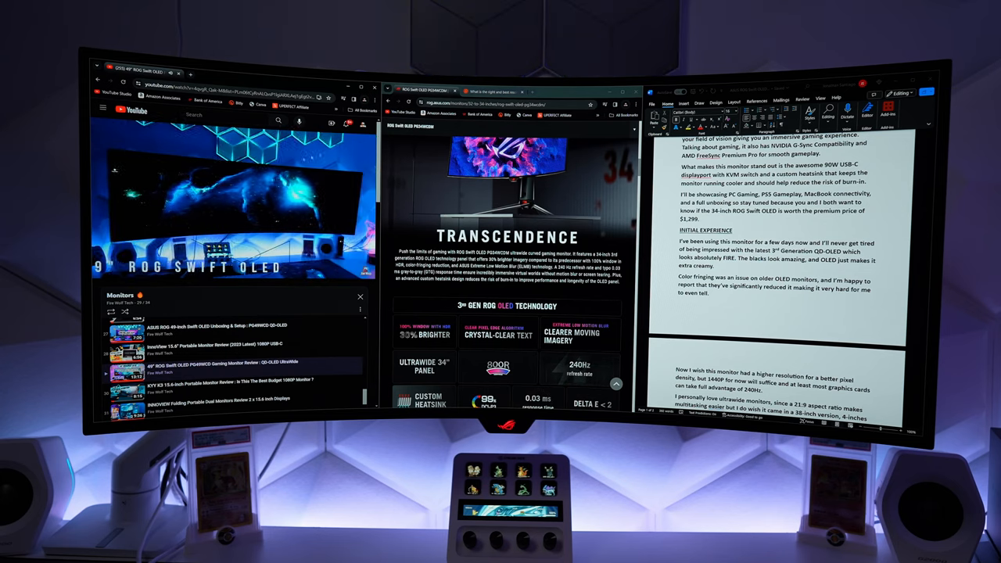
scroll(down, 3)
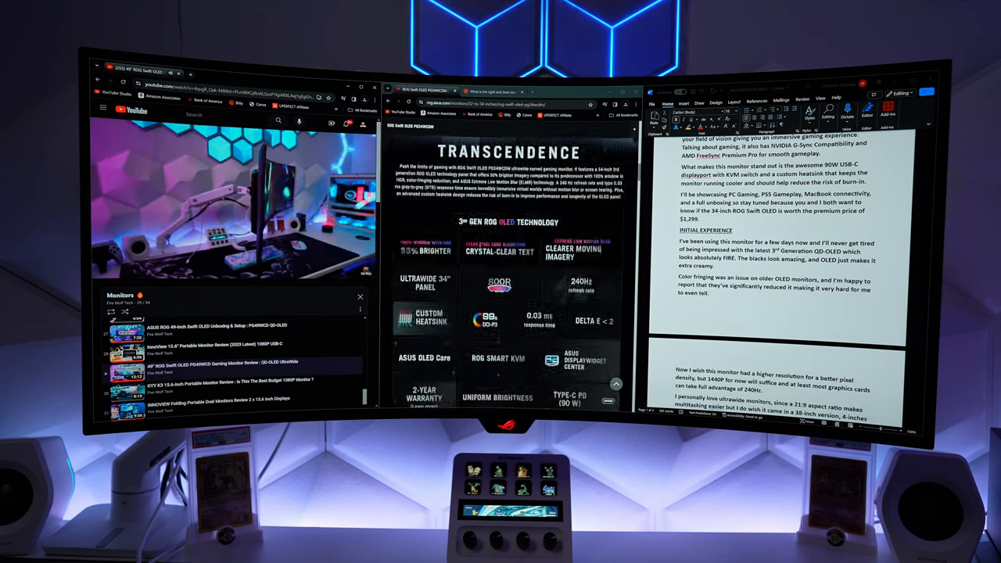